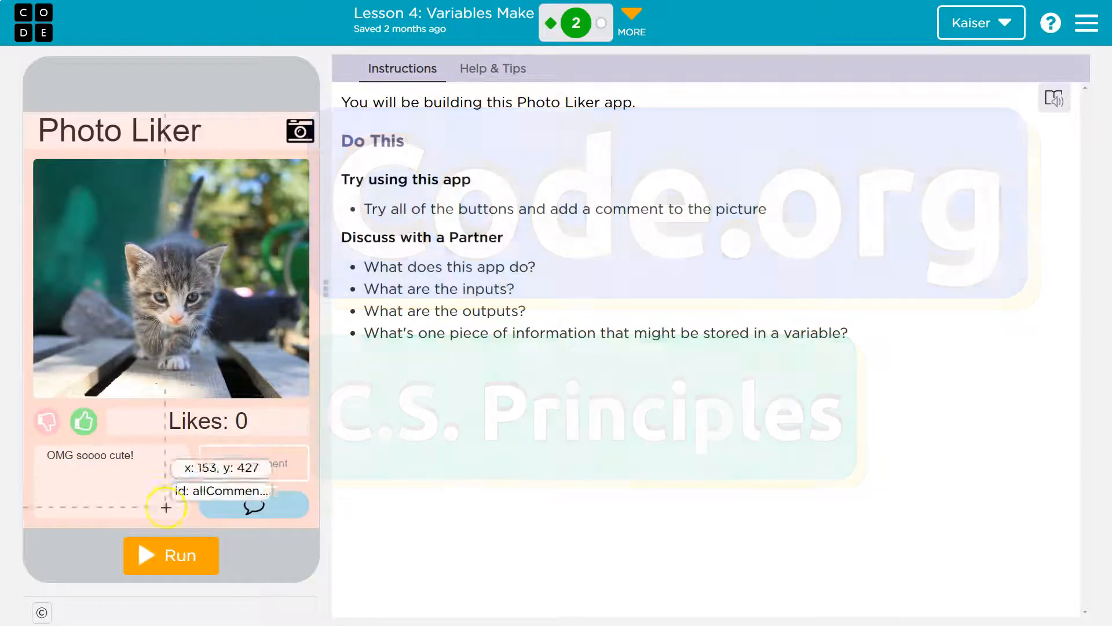
Run the Photo Liker app and like the kitten photo twice
{"action": "left_click", "coordinate": [171, 556]}
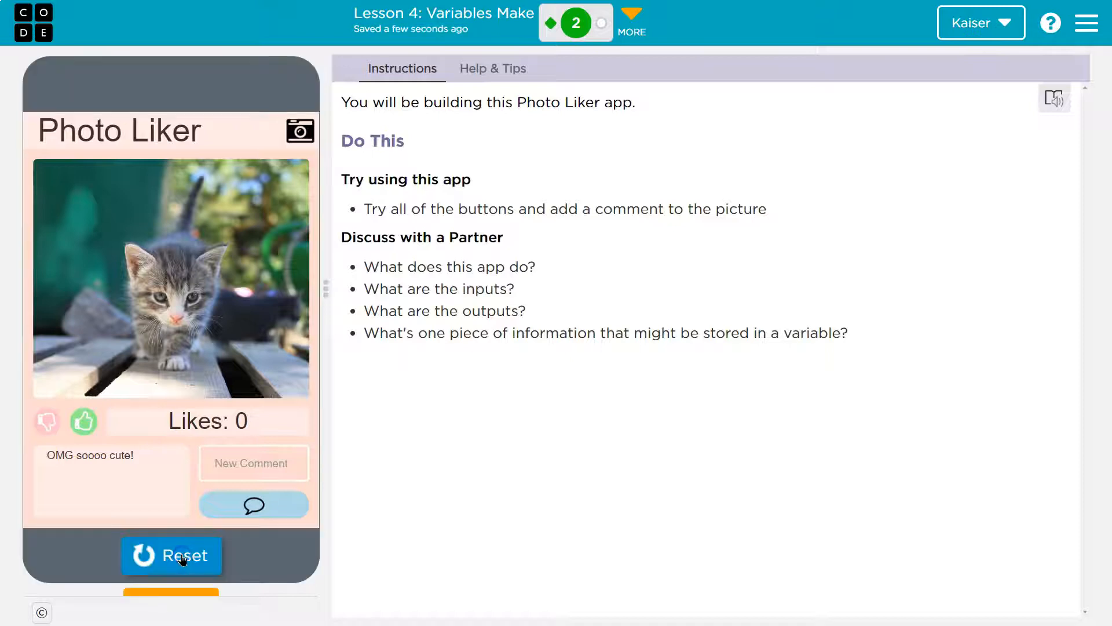
{"action": "left_click", "coordinate": [84, 422]}
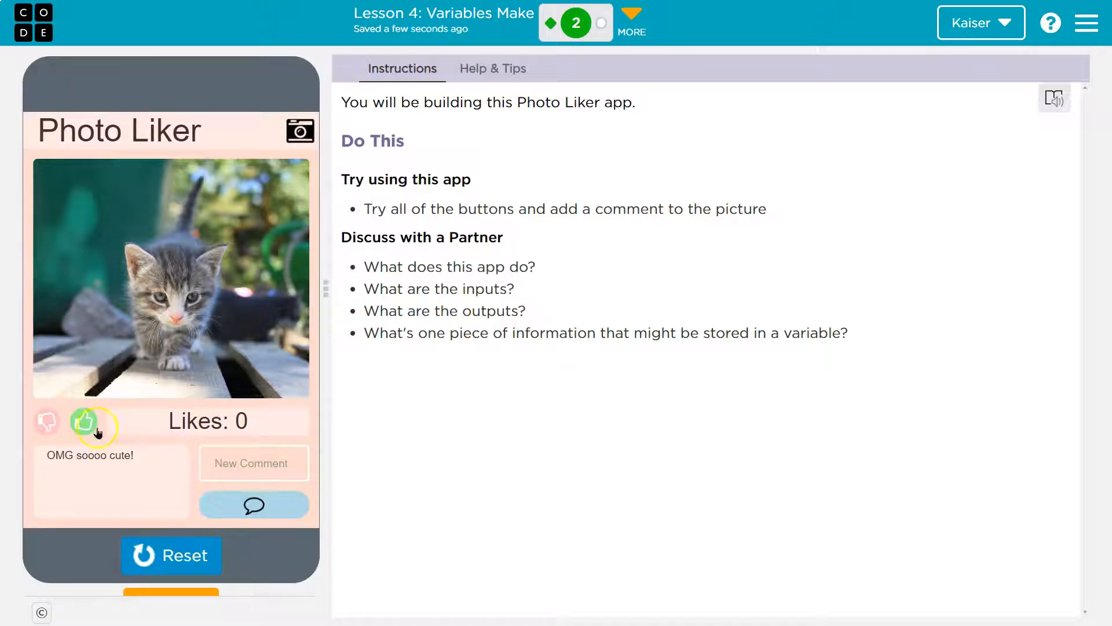
{"action": "left_click", "coordinate": [84, 421]}
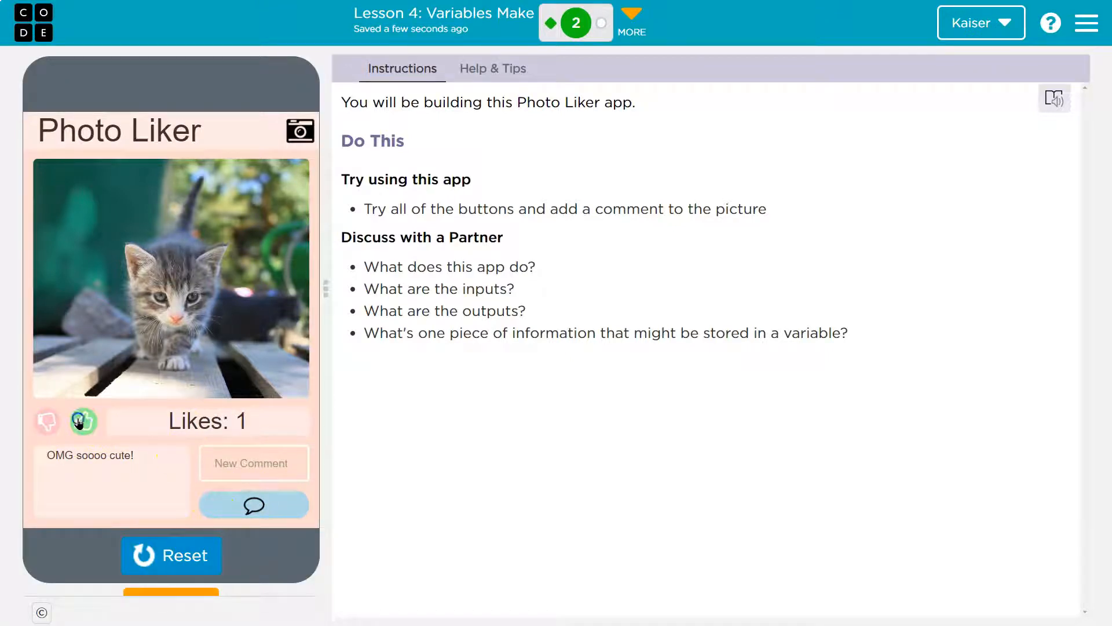
{"action": "left_click", "coordinate": [47, 422]}
{"action": "type", "text": "awesome"}
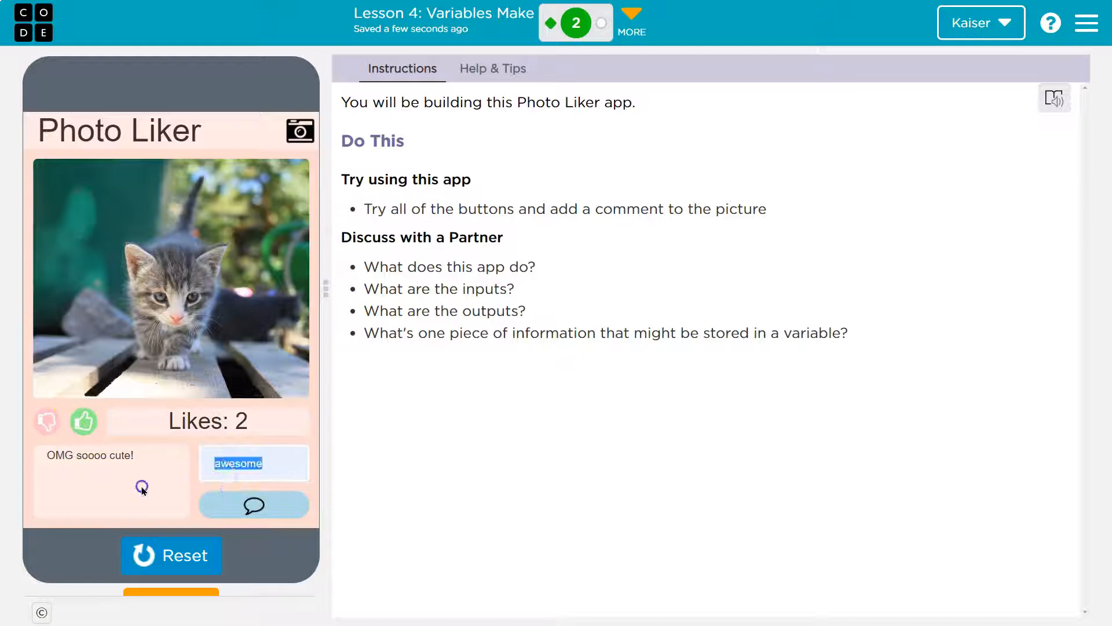
Post the comments 'WOWOWOWO' and 'yes' under the kitten photo
{"action": "type", "text": "WOWOWOWO"}
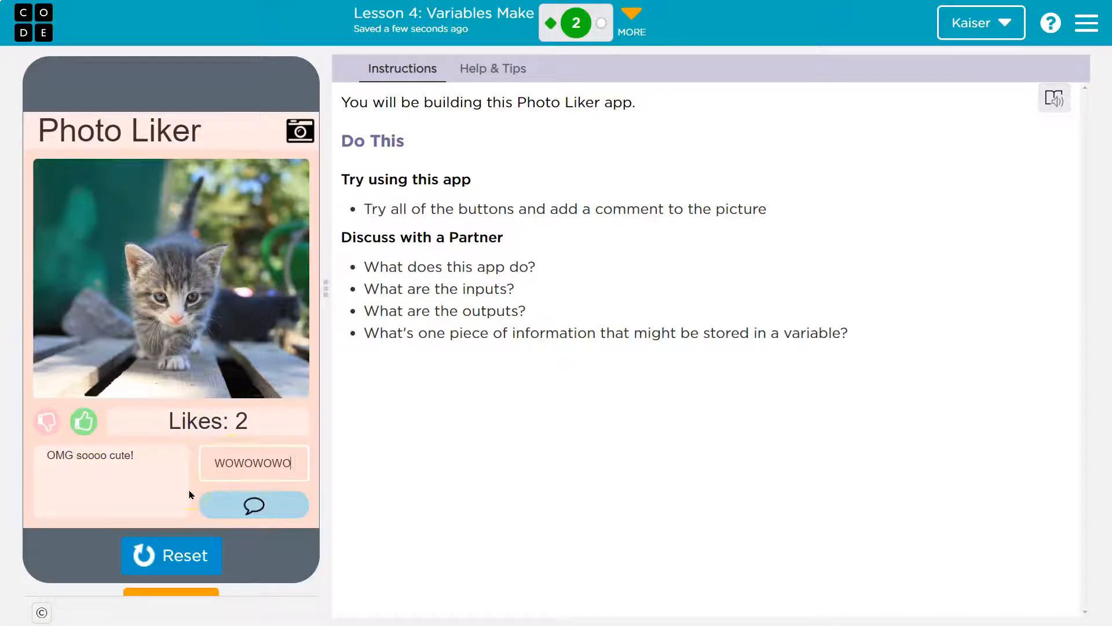
{"action": "left_click", "coordinate": [254, 504]}
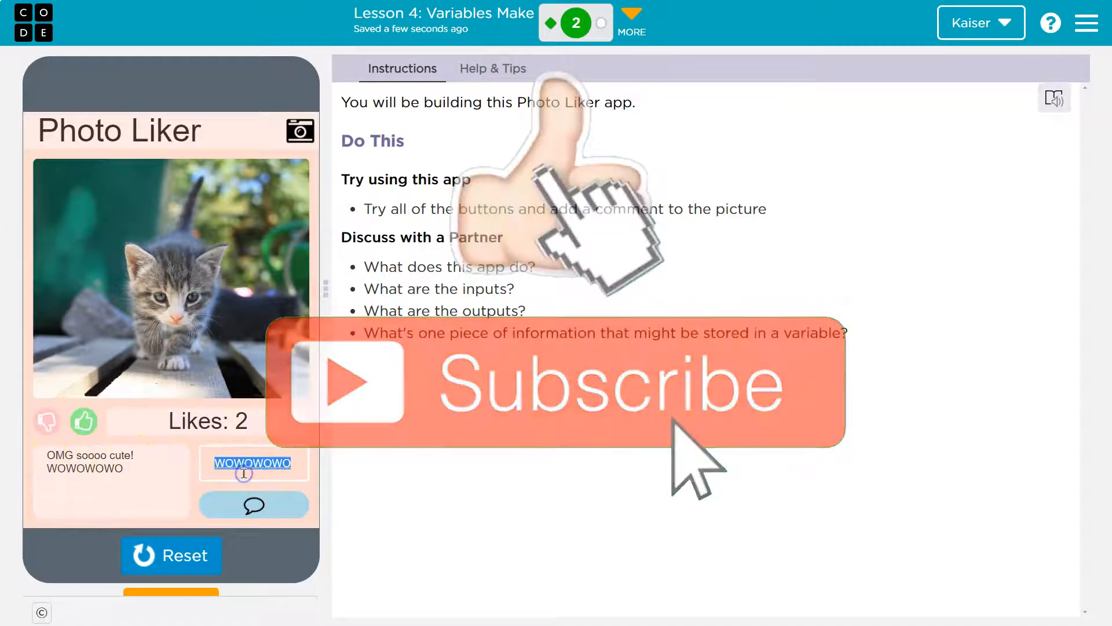
{"action": "type", "text": "yes"}
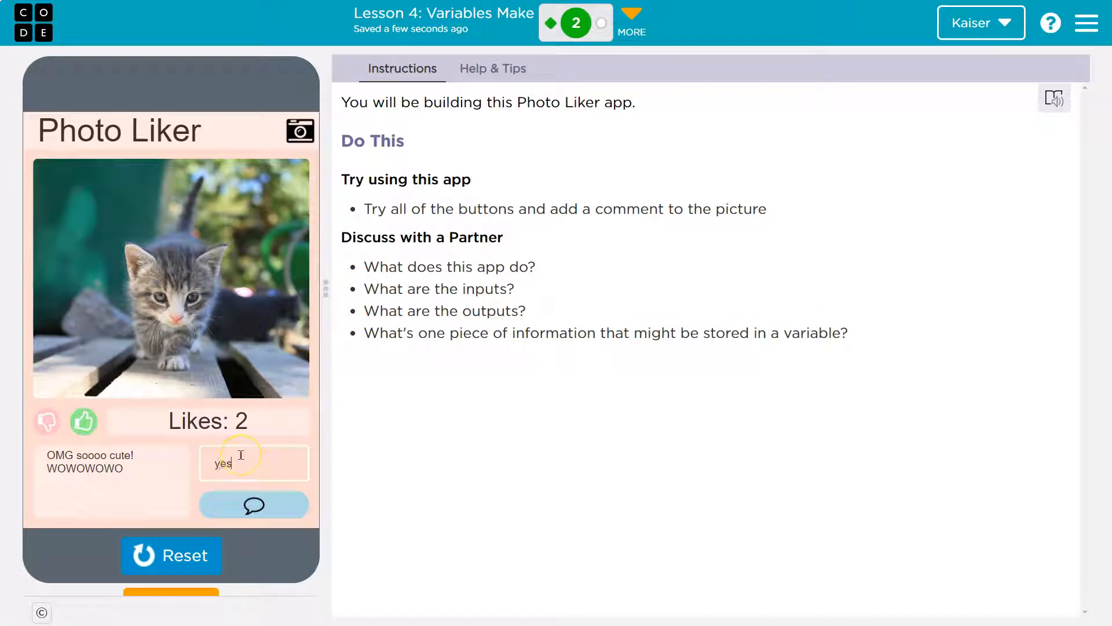
{"action": "left_click", "coordinate": [253, 505]}
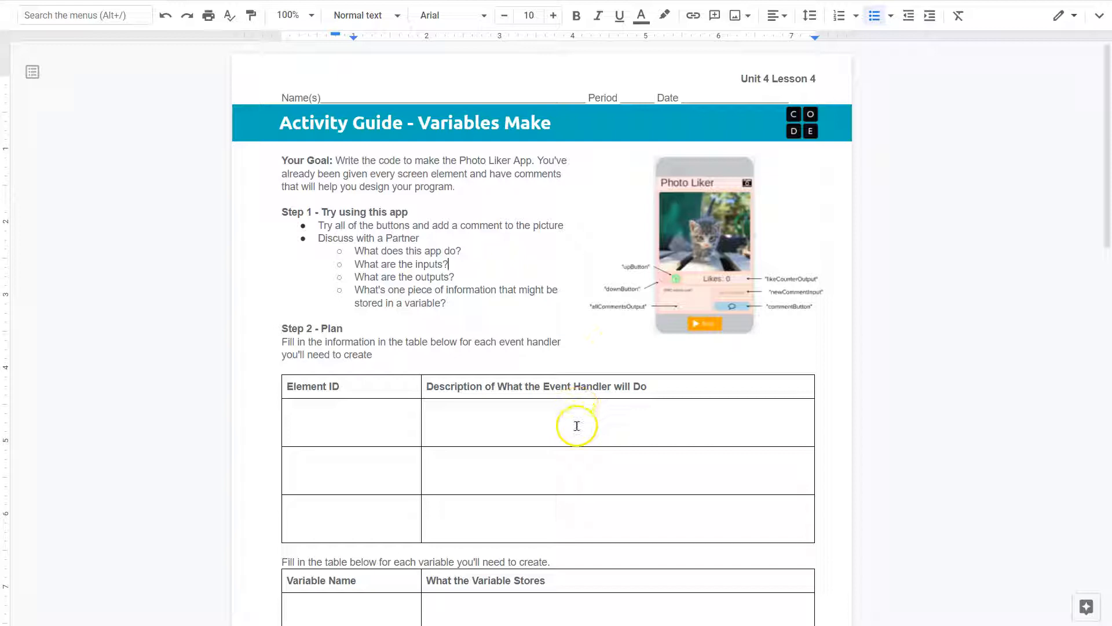
{"action": "scroll", "scroll_direction": "down", "scroll_amount": 3}
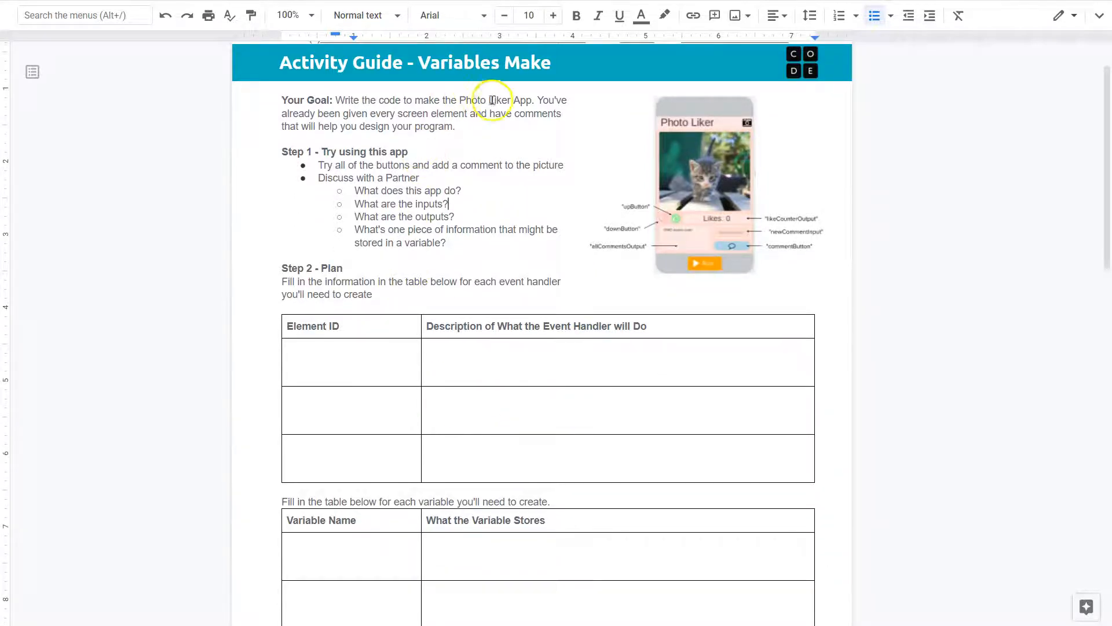
{"action": "mouse_move", "coordinate": [533, 101]}
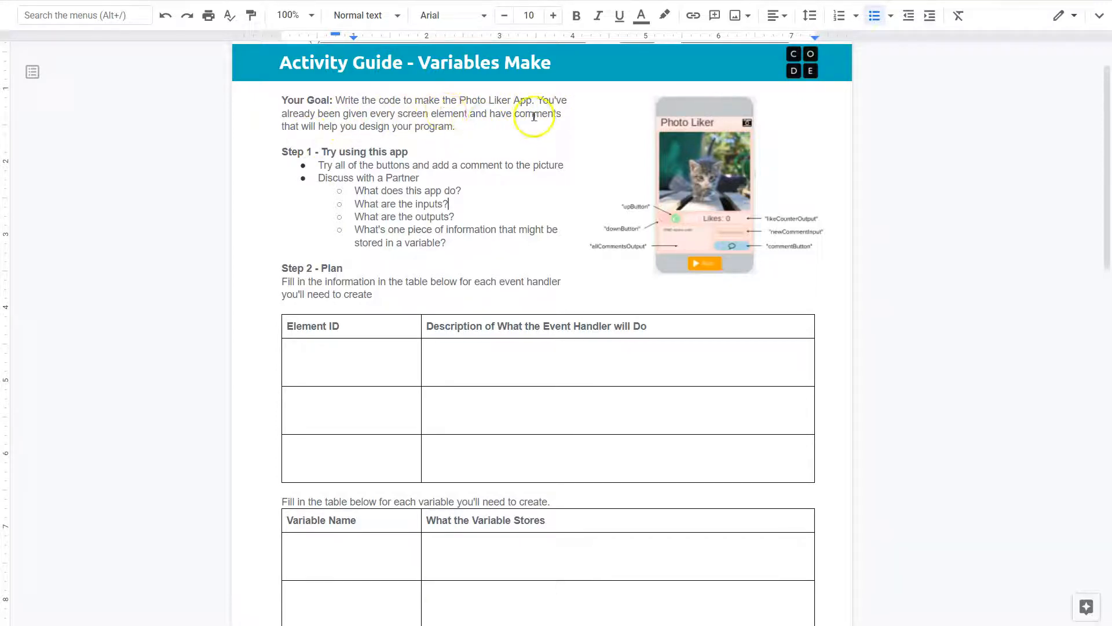
{"action": "mouse_move", "coordinate": [433, 129]}
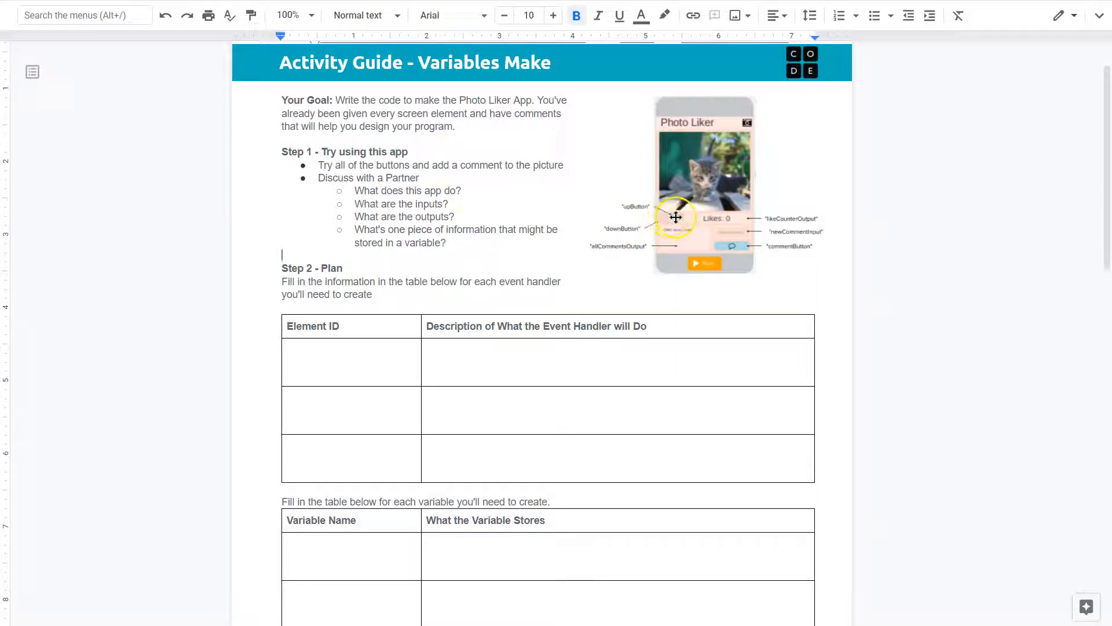
{"action": "mouse_move", "coordinate": [764, 229]}
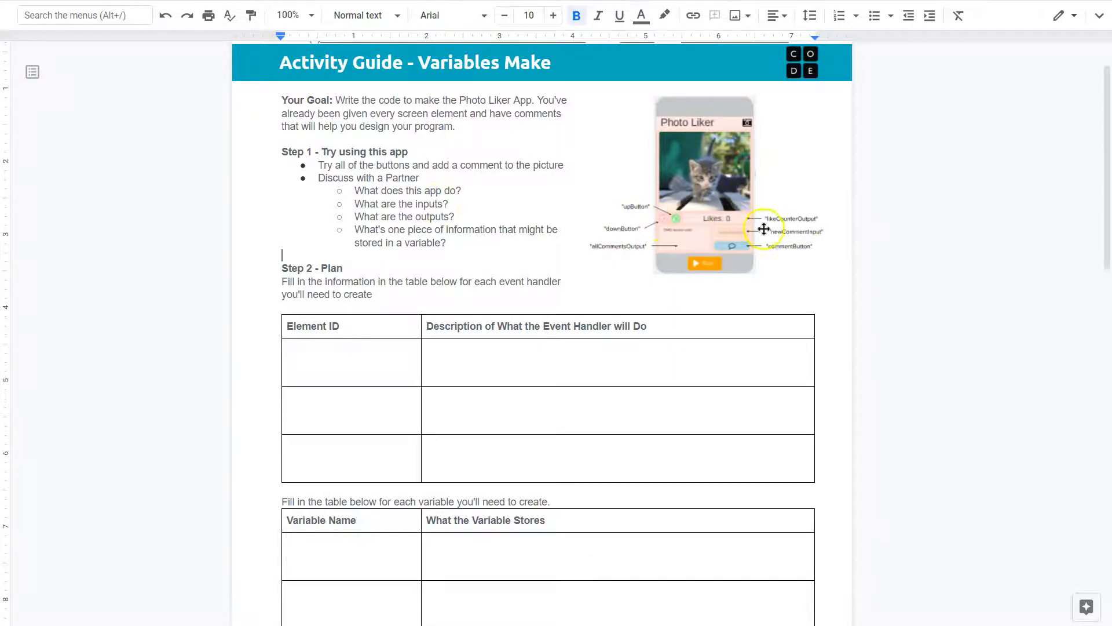
{"action": "mouse_move", "coordinate": [744, 243]}
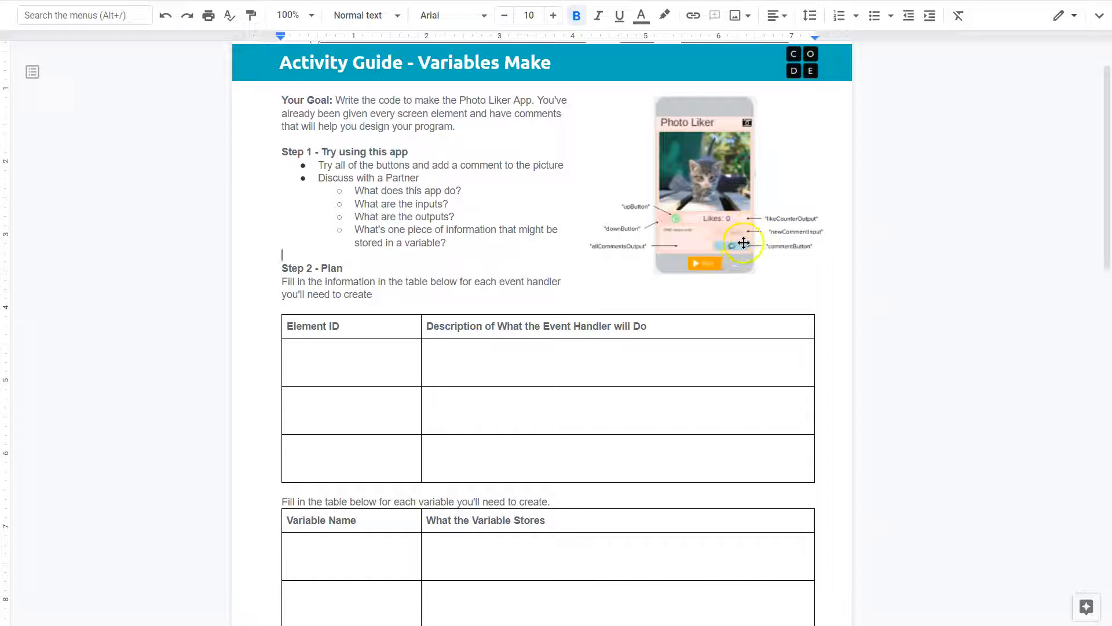
{"action": "mouse_move", "coordinate": [735, 231]}
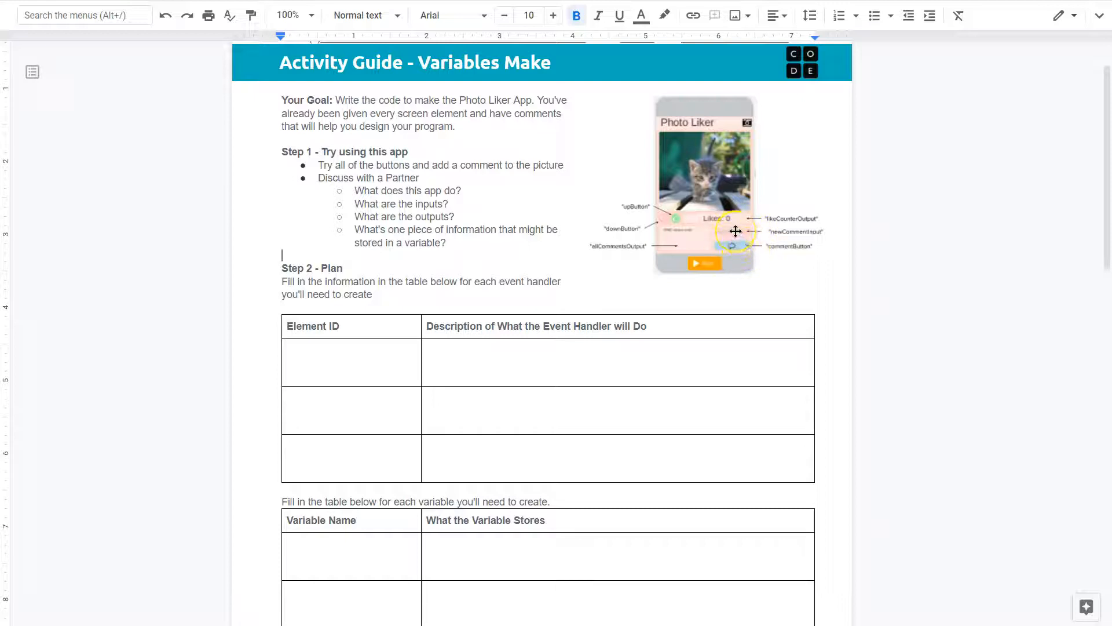
{"action": "mouse_move", "coordinate": [656, 252]}
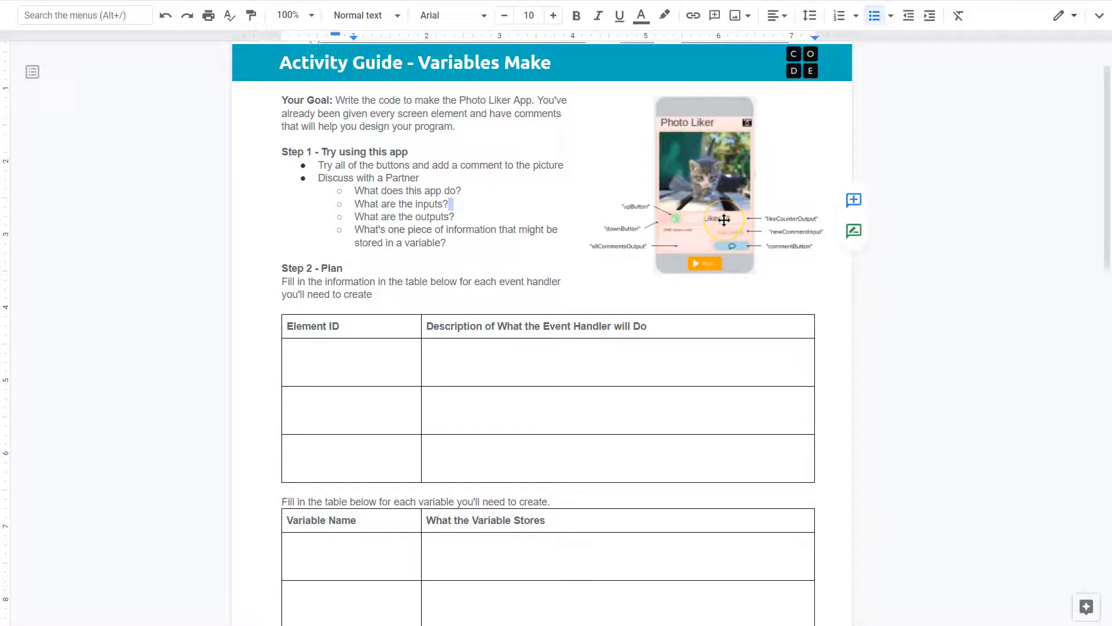
{"action": "mouse_move", "coordinate": [733, 232]}
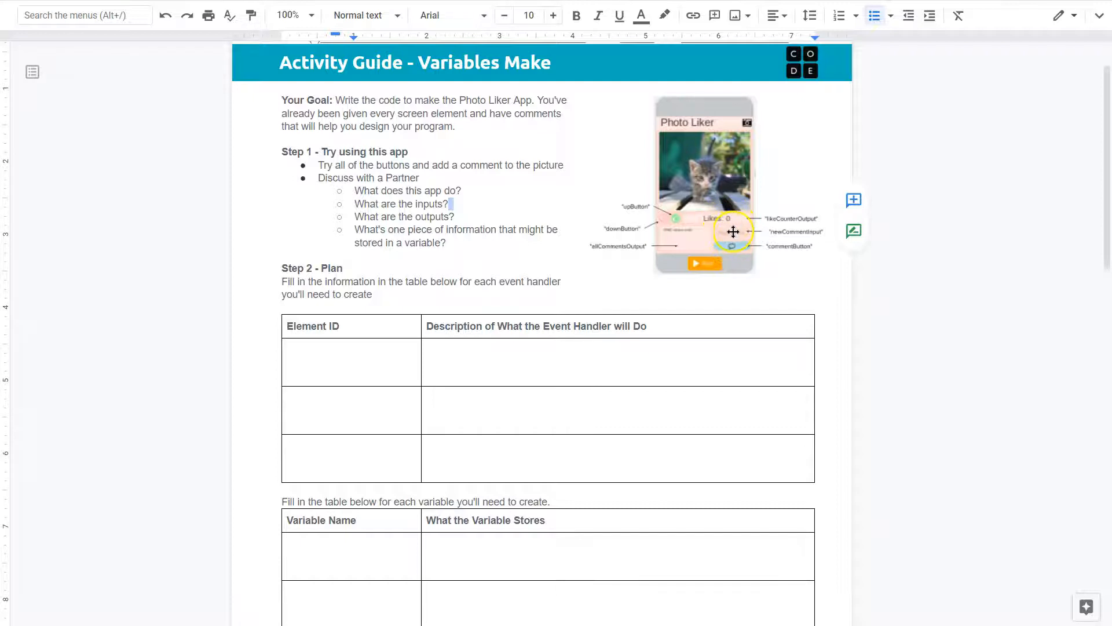
{"action": "mouse_move", "coordinate": [588, 212]}
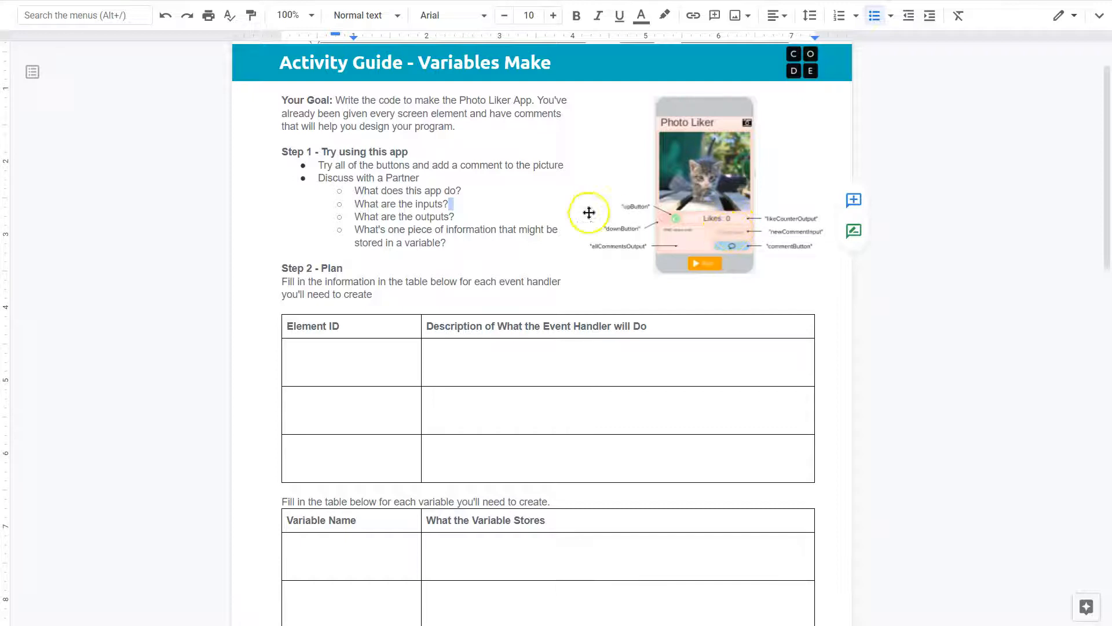
{"action": "mouse_move", "coordinate": [489, 259]}
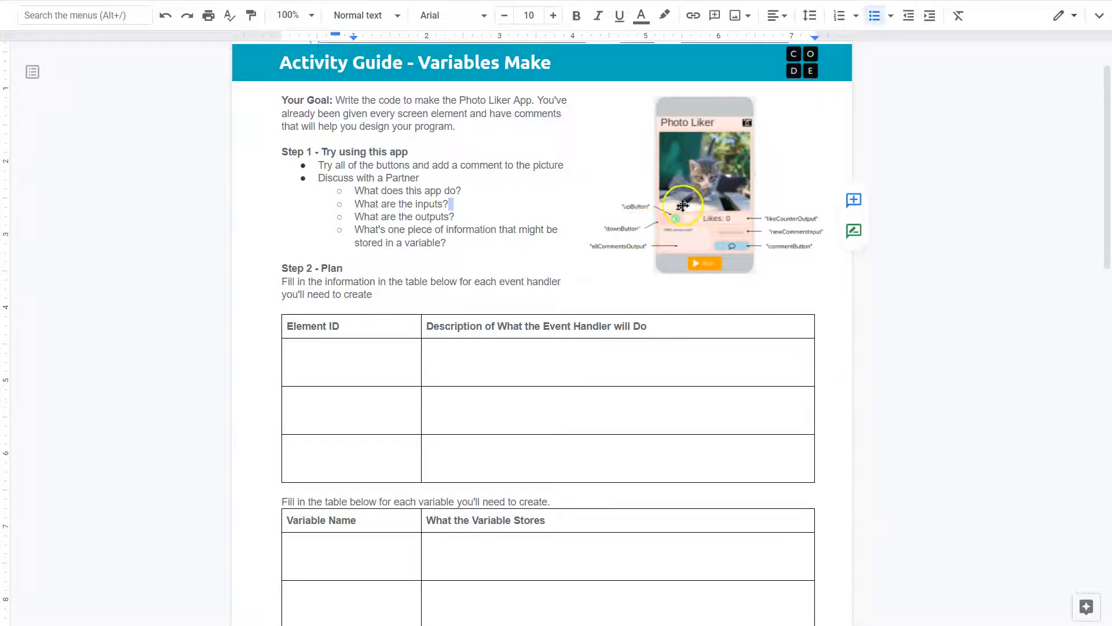
{"action": "mouse_move", "coordinate": [735, 213]}
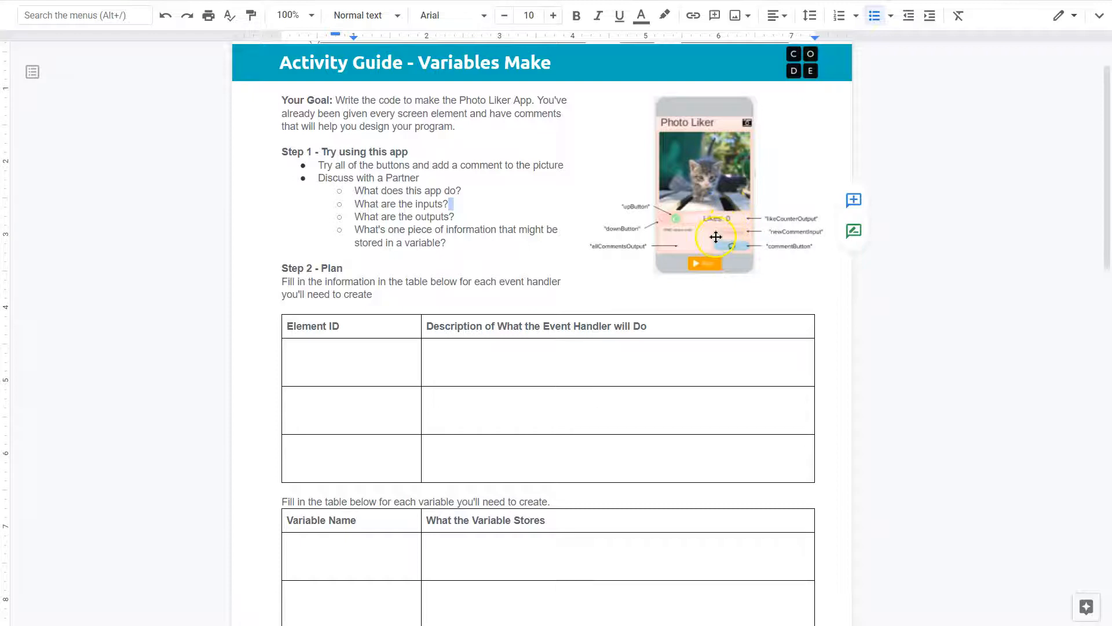
{"action": "mouse_move", "coordinate": [748, 239]}
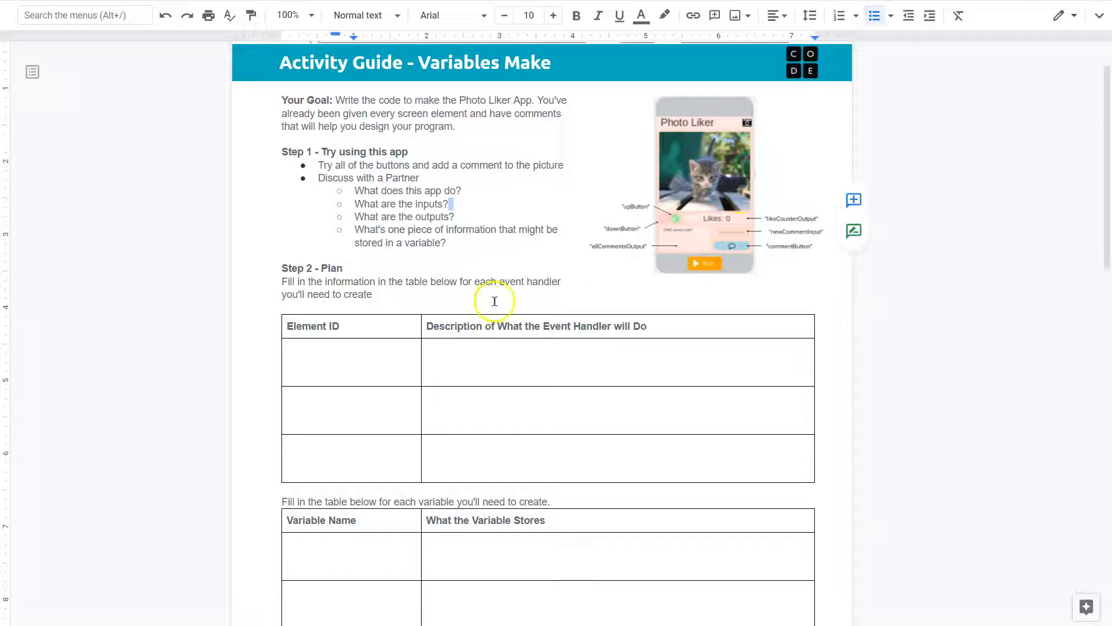
{"action": "mouse_move", "coordinate": [359, 257]}
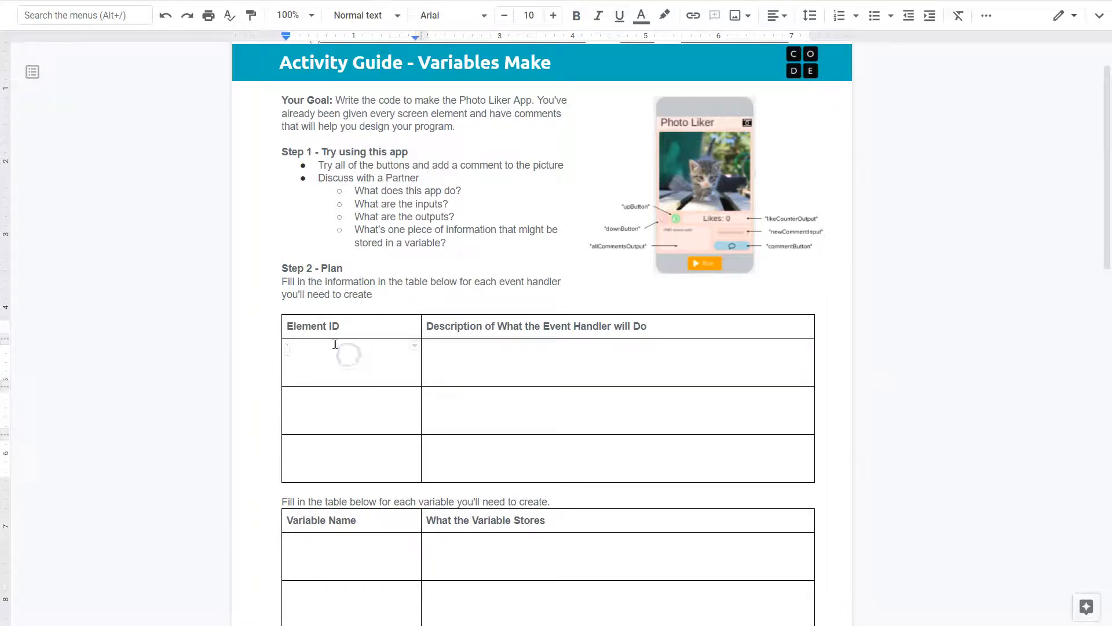
Type upButton as the first Element ID and select its Description cell
{"action": "type", "text": "upButton"}
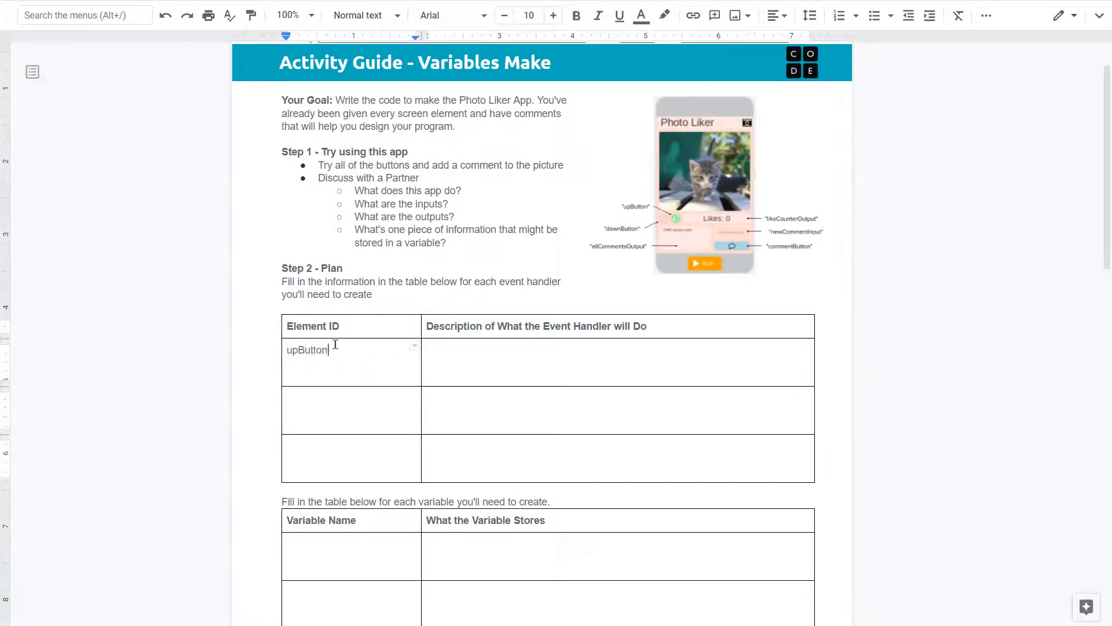
{"action": "left_click", "coordinate": [479, 366]}
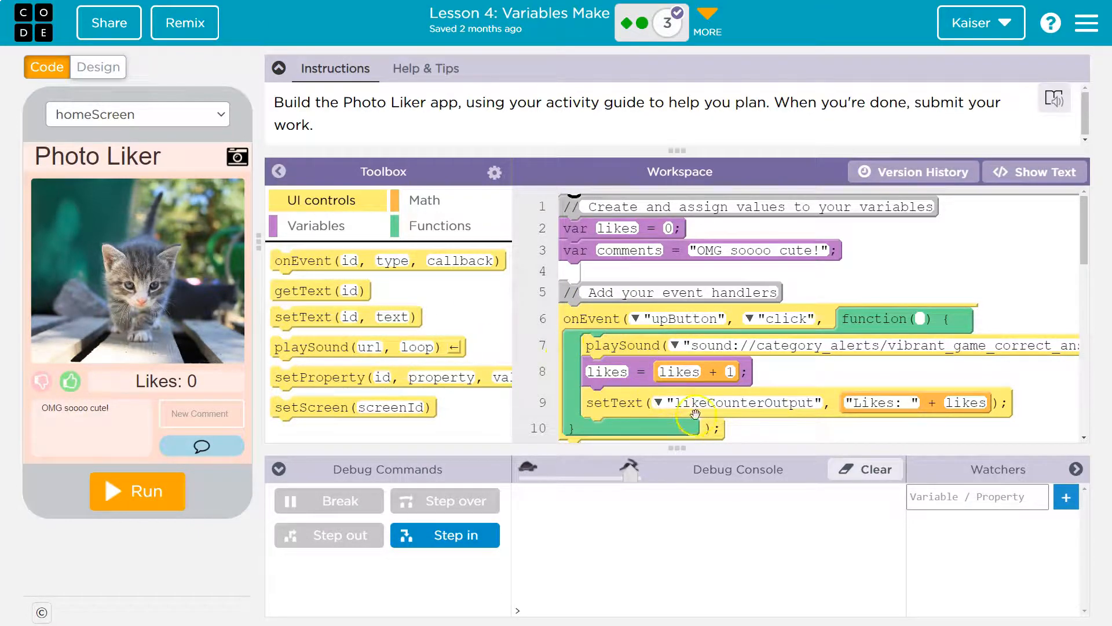
Switch to the App Lab tab to view the upButton onEvent handler
{"action": "left_click", "coordinate": [881, 403]}
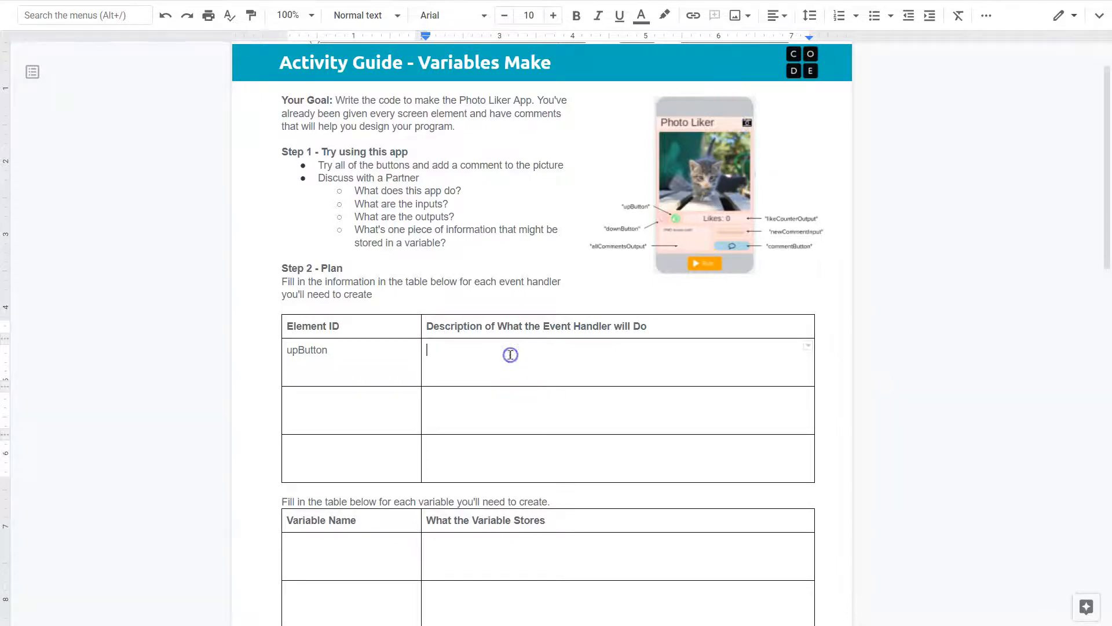
Describe upButton as 'Updates a variable to... and then outputs the amount of likes'
{"action": "type", "text": "Updates a"}
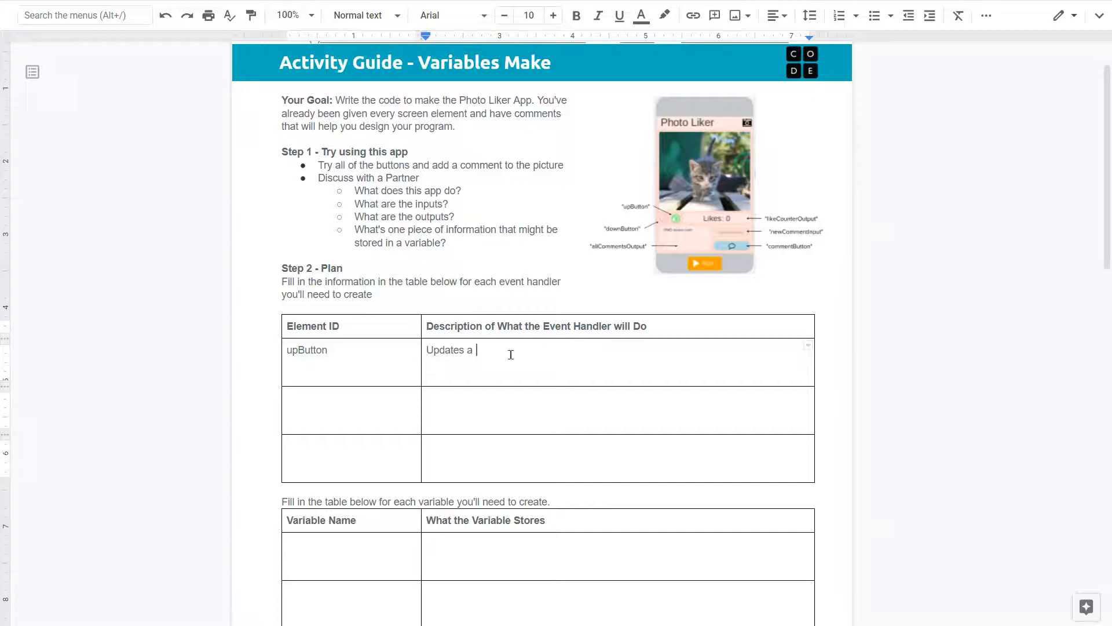
{"action": "type", "text": "variable to"}
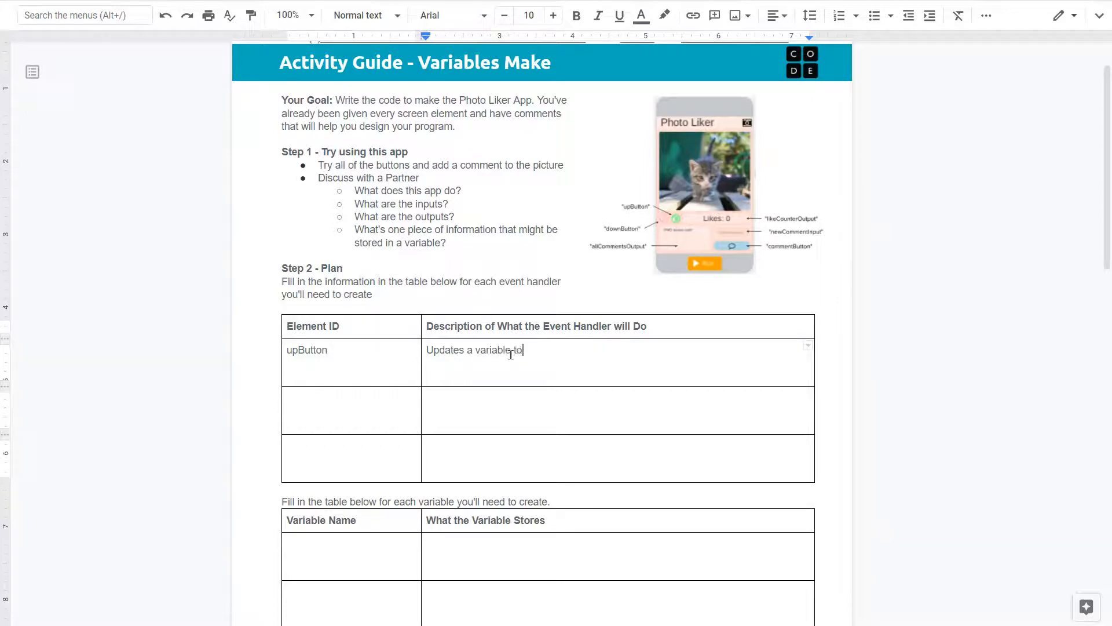
{"action": "type", "text": "inc"}
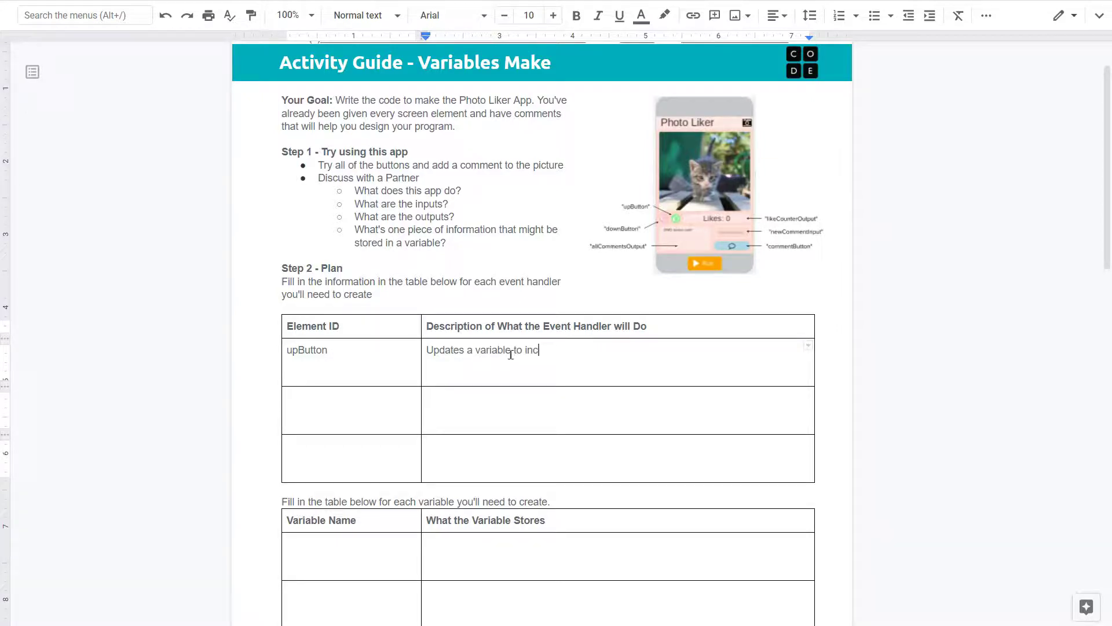
{"action": "type", "text": "and then"}
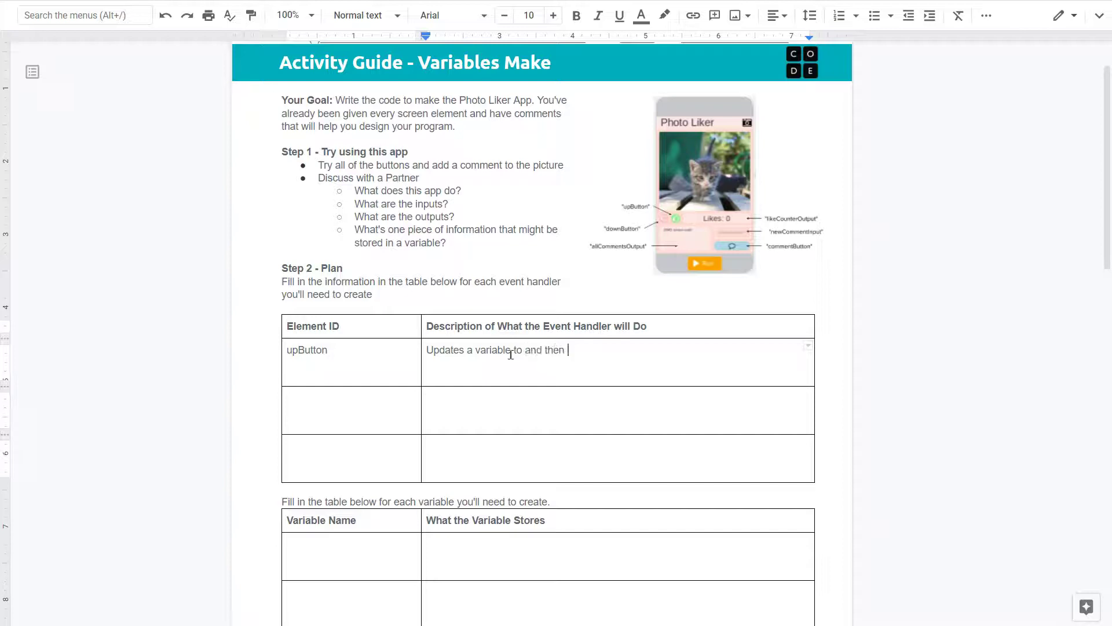
{"action": "type", "text": "outputs the"}
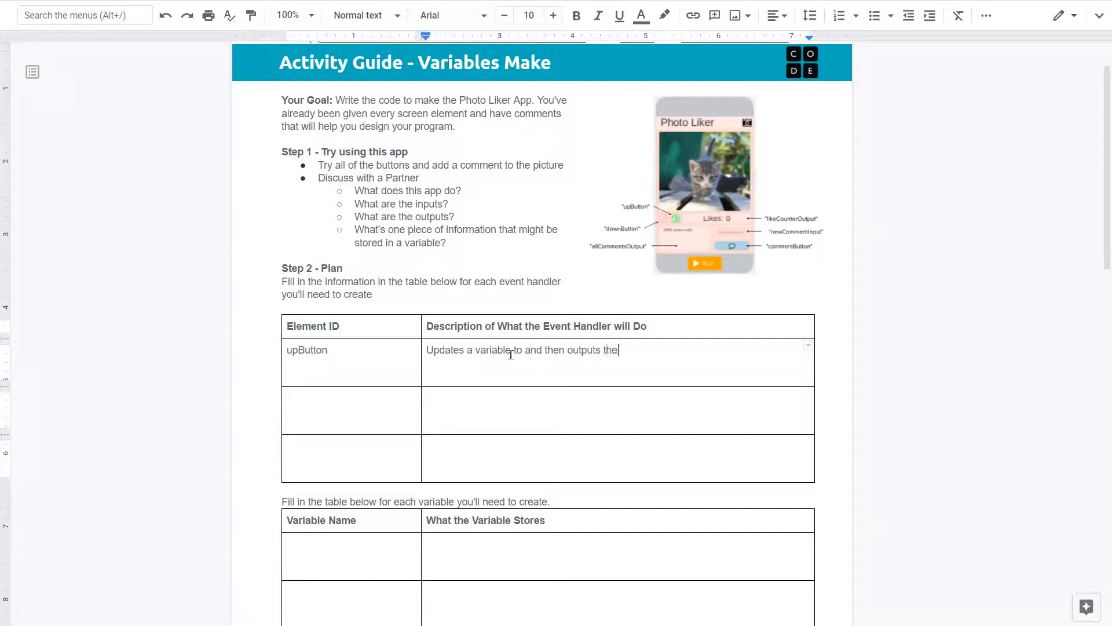
{"action": "type", "text": "amount of like"}
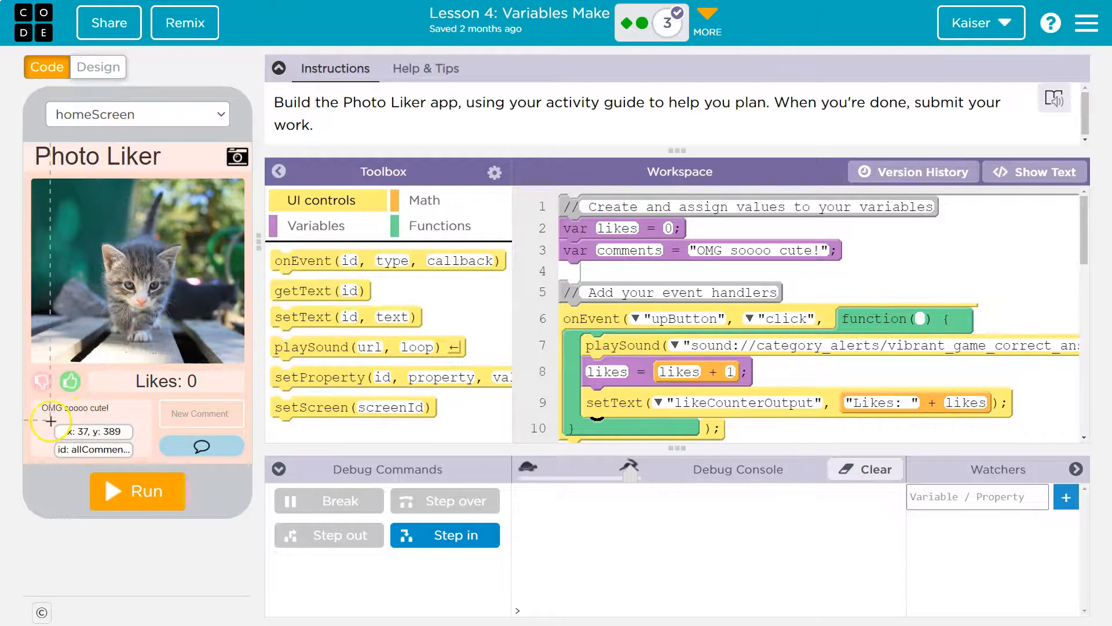
{"action": "mouse_move", "coordinate": [106, 404]}
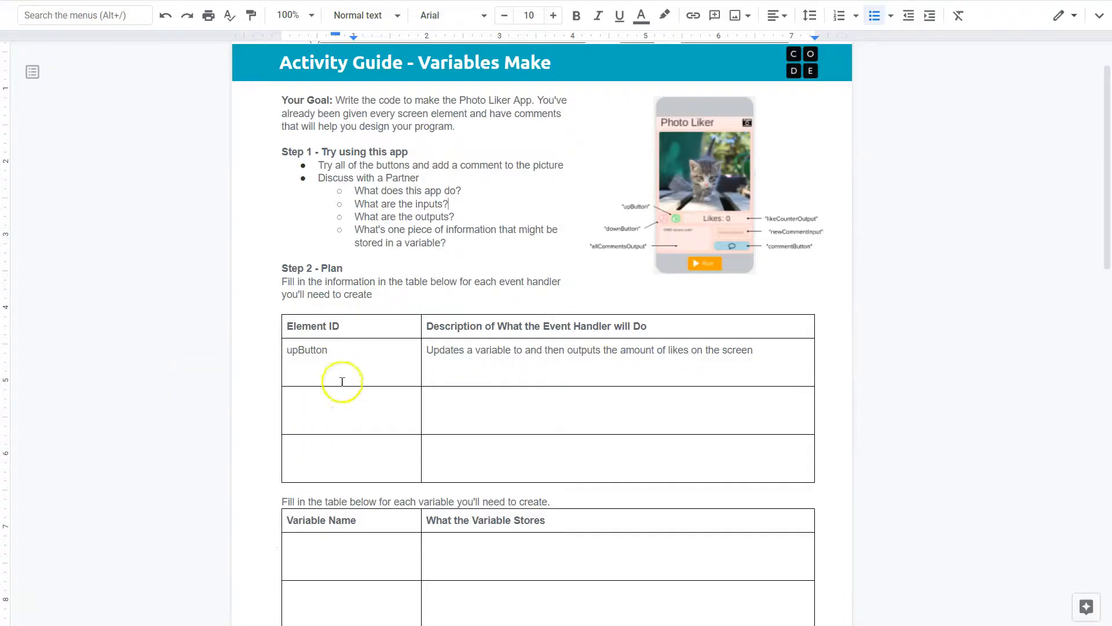
Scroll down to the variables table and select the first Variable Name cell
{"action": "scroll", "scroll_direction": "down", "scroll_amount": 3}
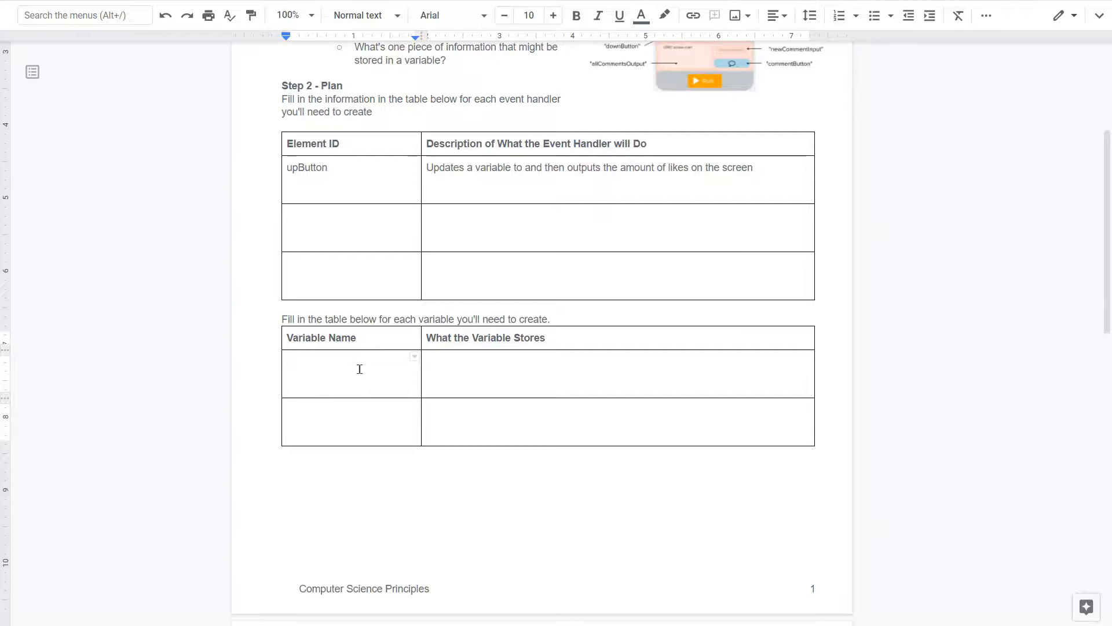
{"action": "left_click", "coordinate": [360, 369]}
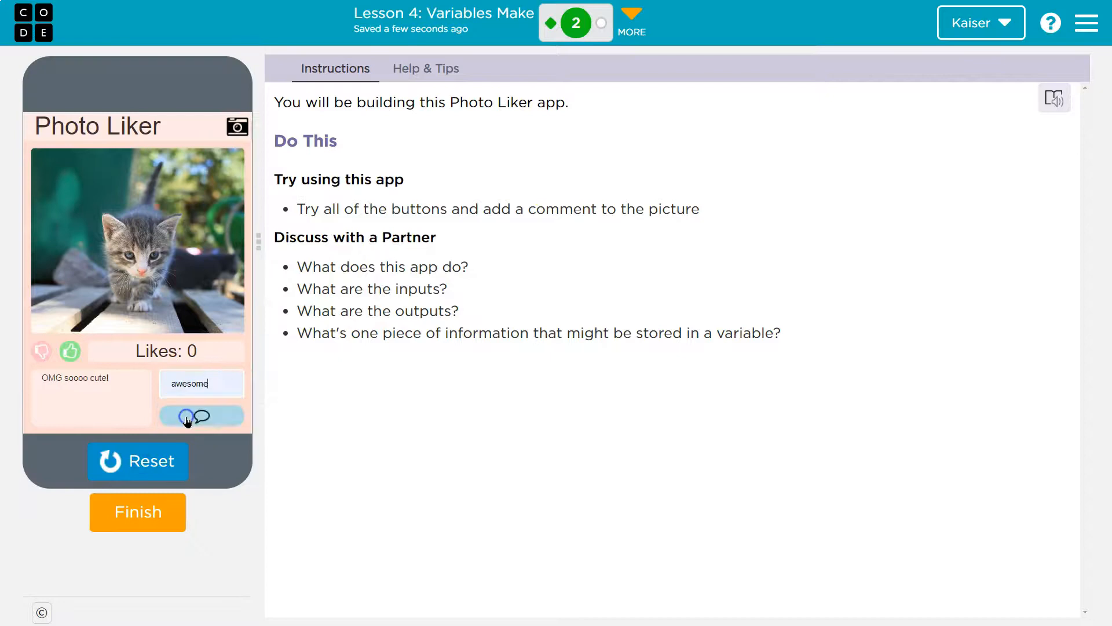
Post 'awesome' as a comment beneath 'OMG soooo cute!' in Photo Liker
{"action": "left_click", "coordinate": [201, 416]}
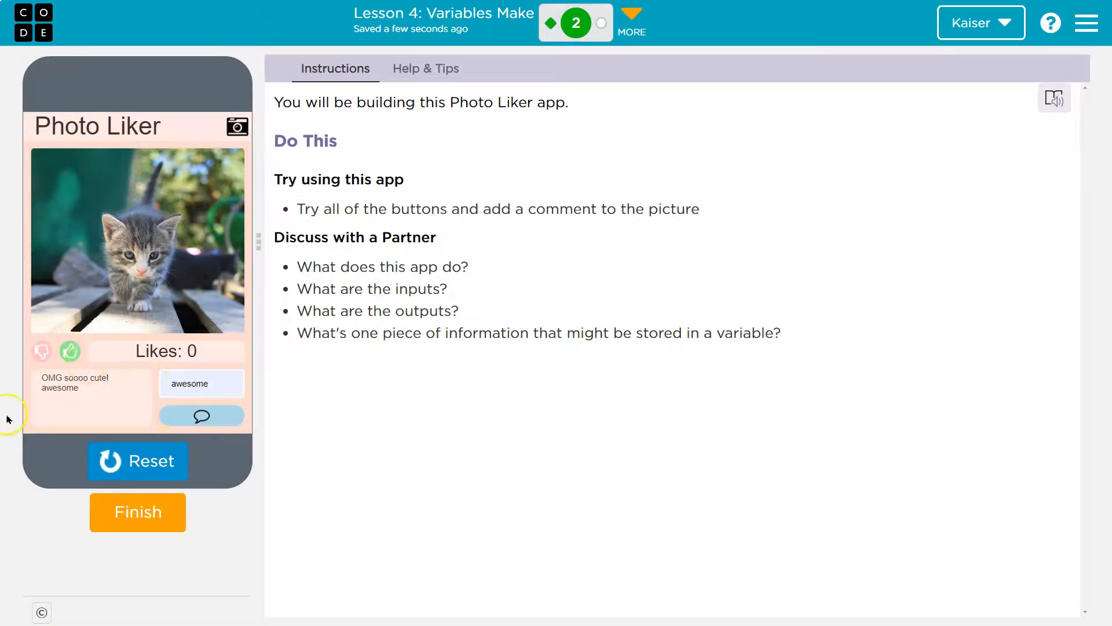
{"action": "left_click", "coordinate": [194, 384]}
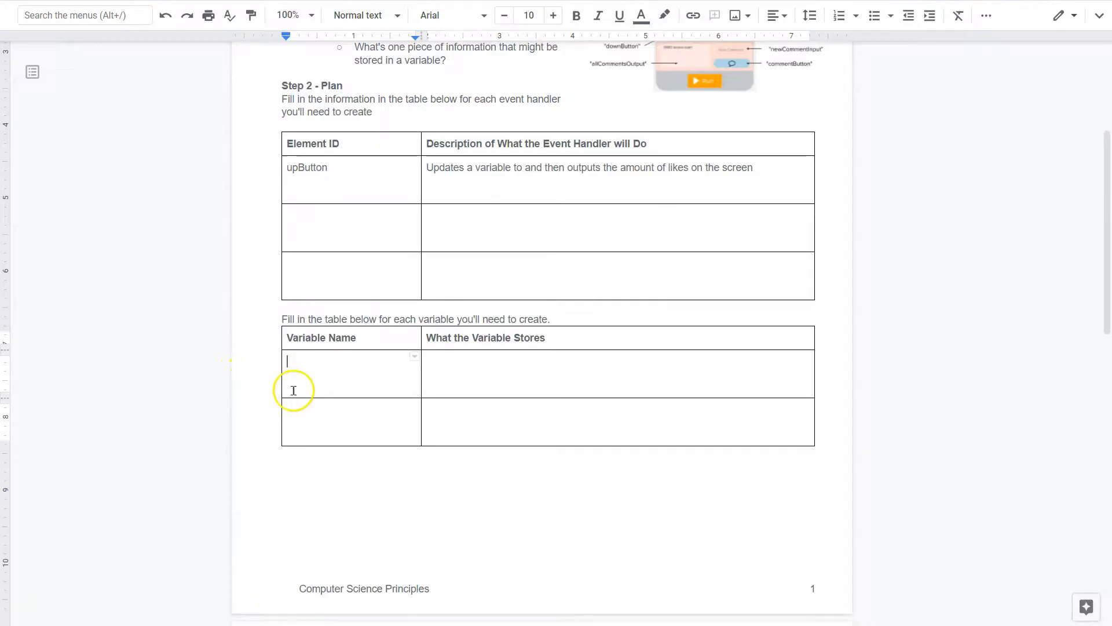
{"action": "scroll", "scroll_direction": "down", "scroll_amount": 3}
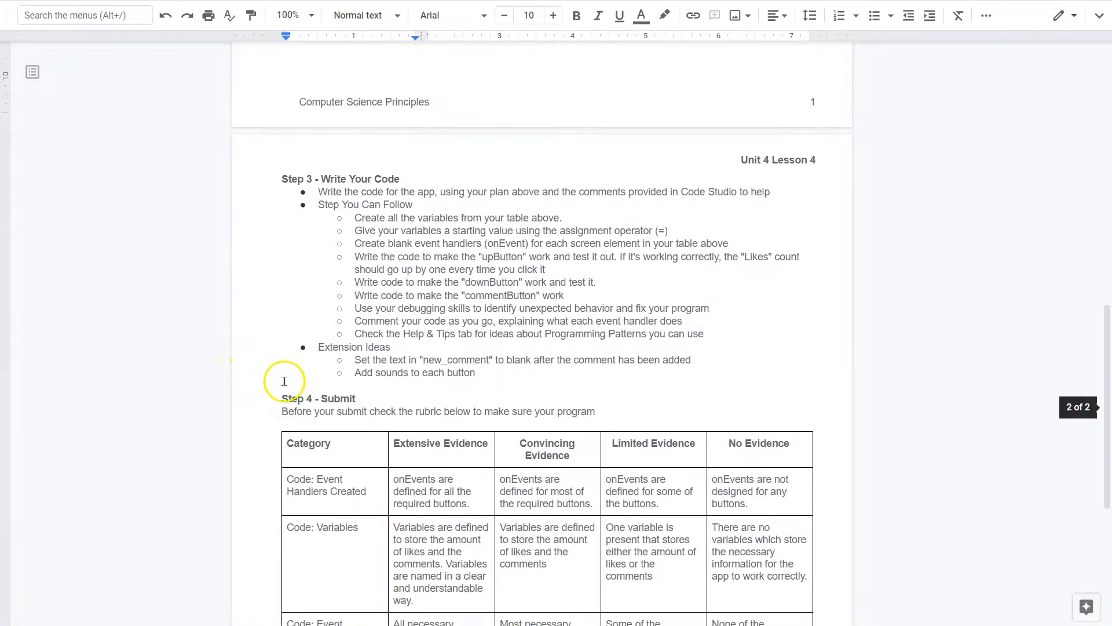
{"action": "scroll", "scroll_direction": "up", "scroll_amount": 3}
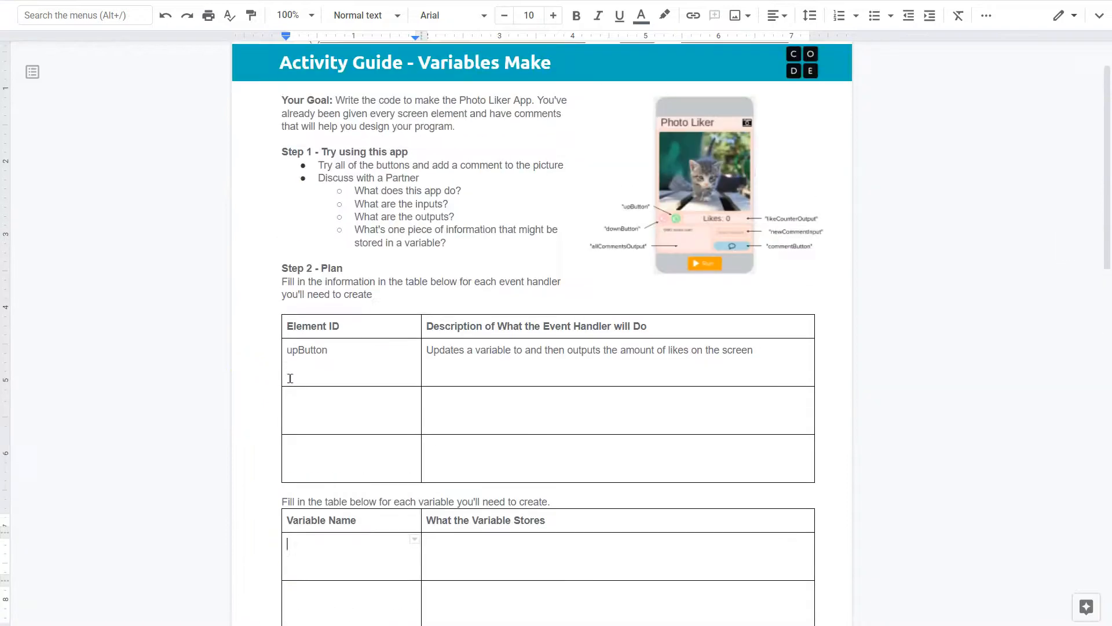
{"action": "scroll", "scroll_direction": "down", "scroll_amount": 3}
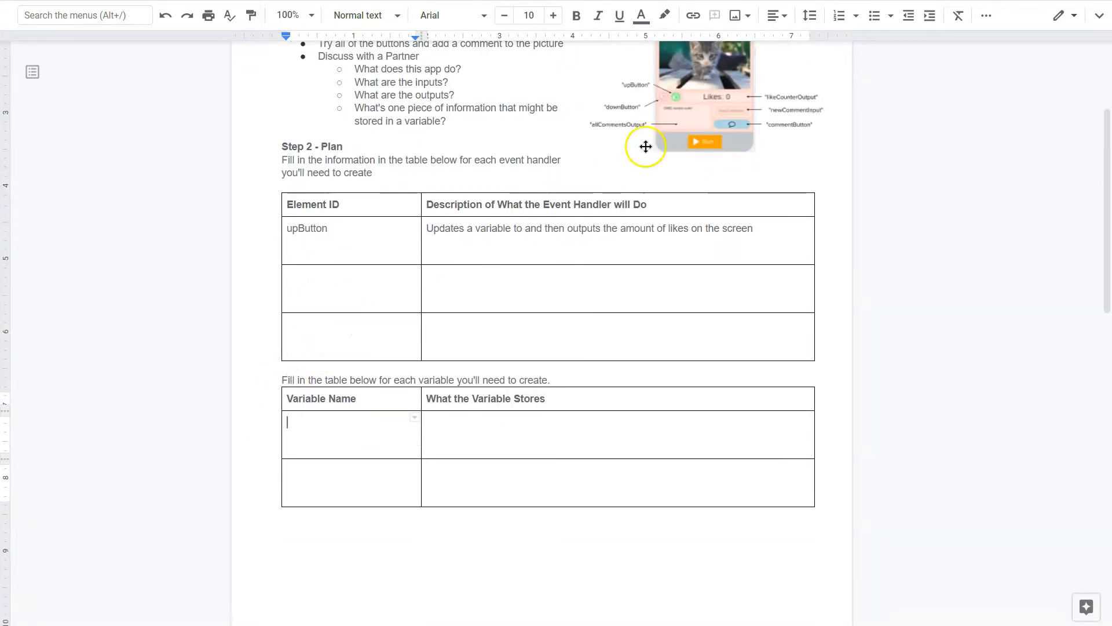
{"action": "mouse_move", "coordinate": [624, 83]}
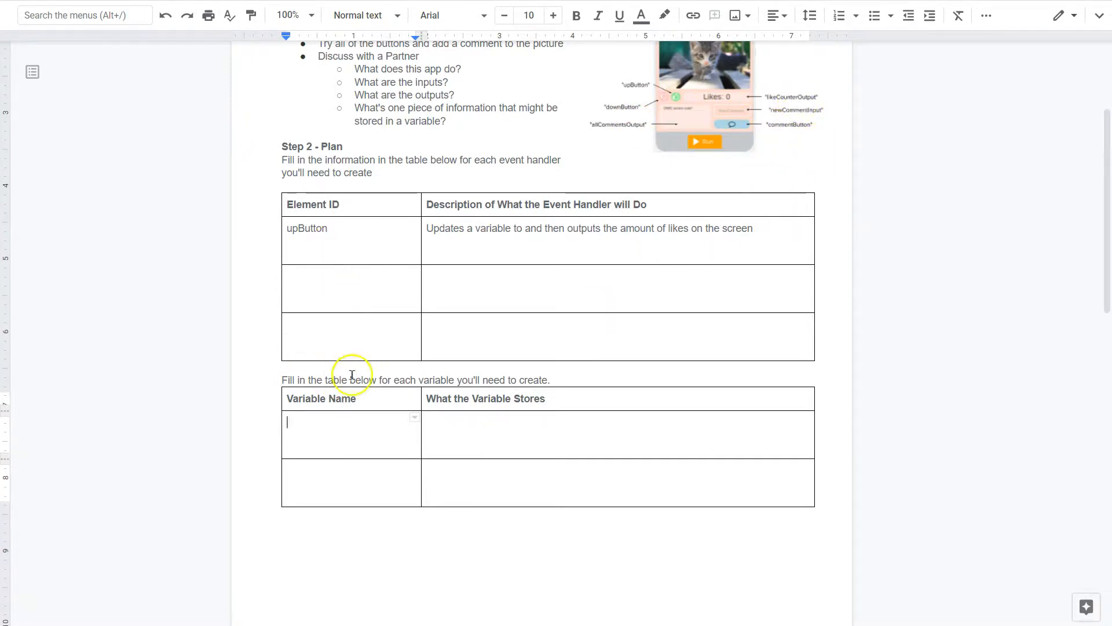
{"action": "mouse_move", "coordinate": [447, 332]}
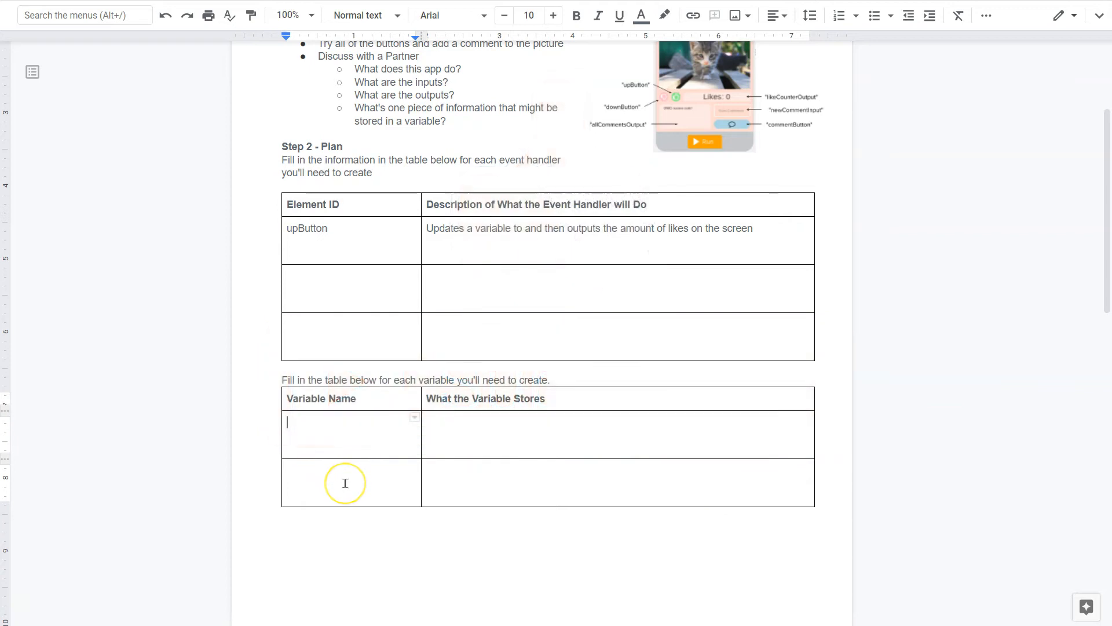
{"action": "mouse_move", "coordinate": [350, 486]}
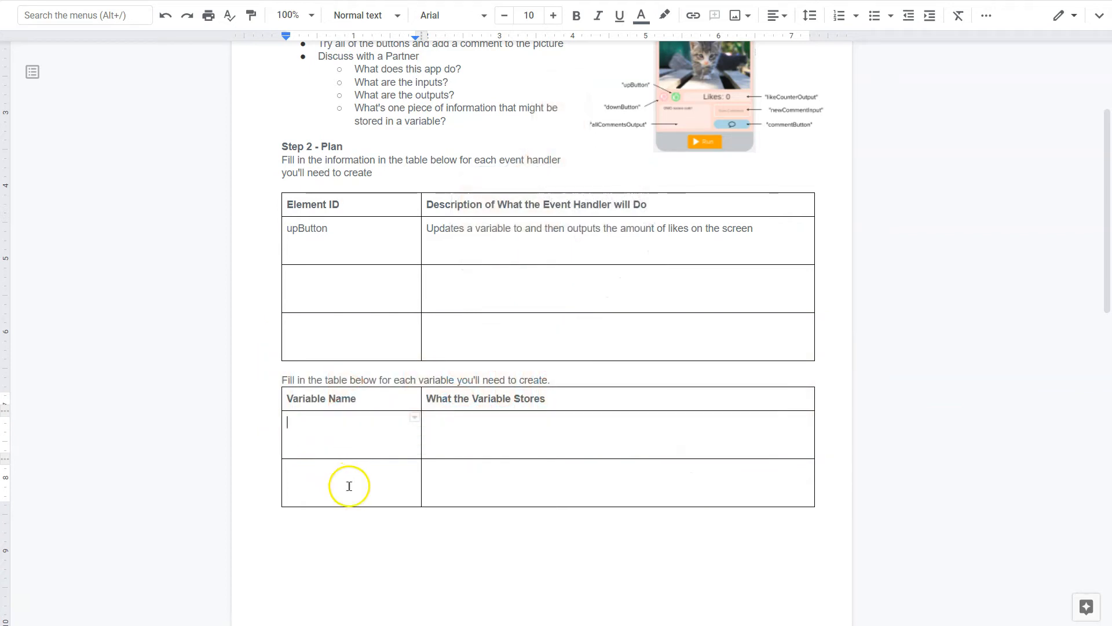